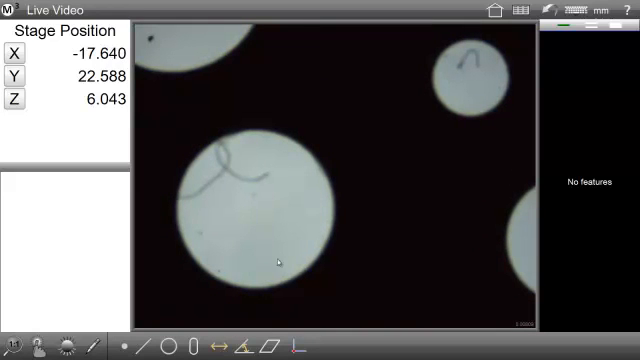
mouse_move(281, 262)
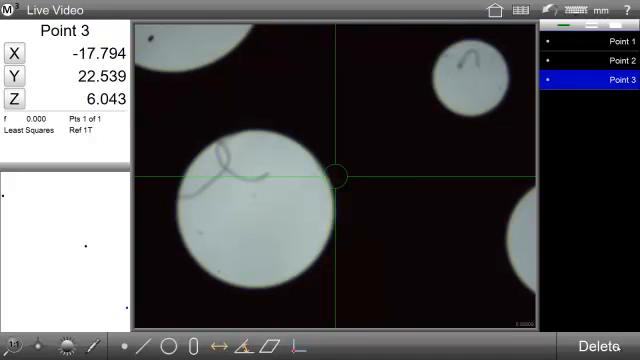
Step: Delete the three stray probed points so no features remain recorded
click(604, 347)
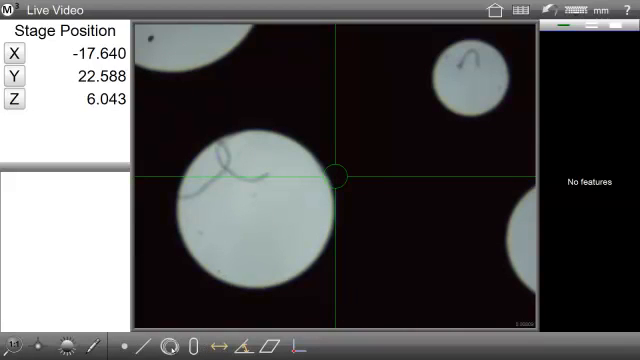
Step: Start Circle 4 and record three edge points on the large circular part
click(202, 345)
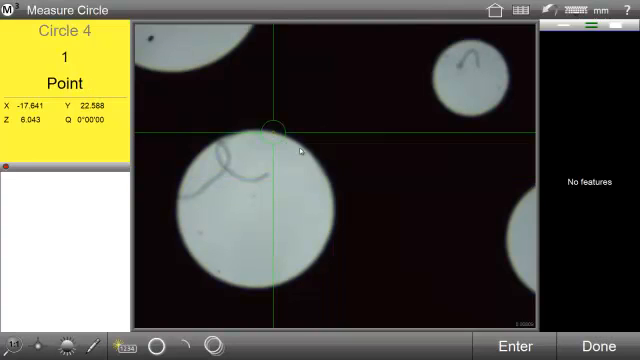
click(332, 207)
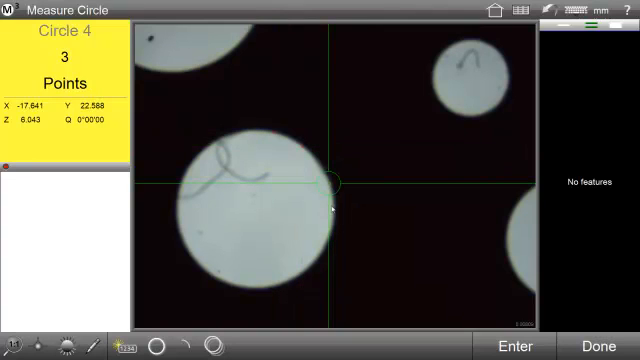